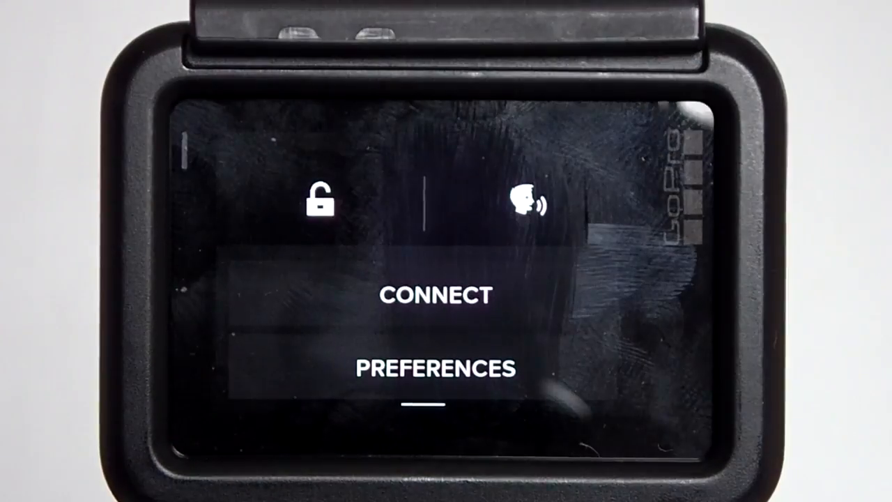
Reach the camera's Preferences list scrolled to the General and Touch Display settings.
{"action": "left_click", "coordinate": [437, 368]}
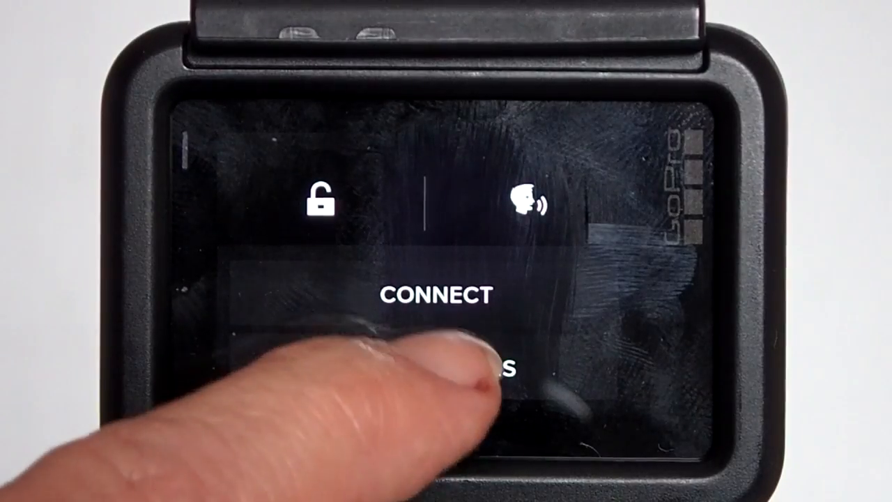
{"action": "left_click", "coordinate": [439, 370]}
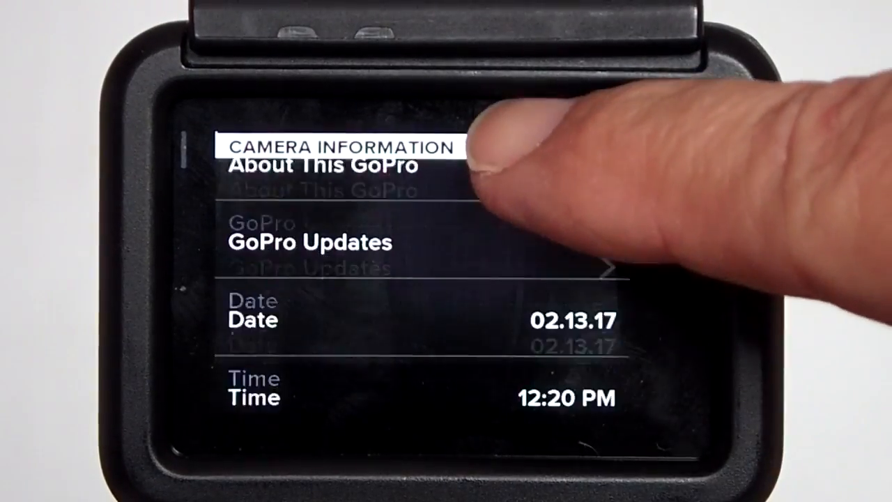
{"action": "scroll", "scroll_direction": "down", "scroll_amount": 3}
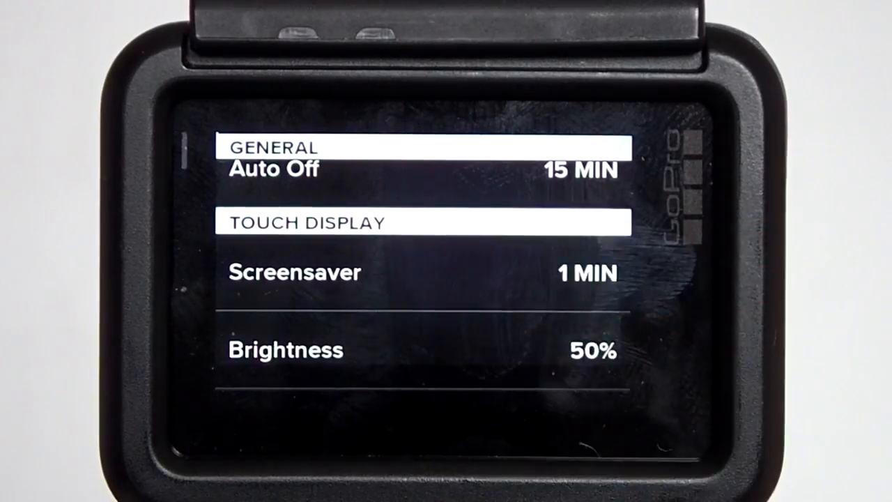
Change the touch display Screensaver timeout from 1 MIN to Never and return to Preferences.
{"action": "left_click", "coordinate": [295, 272]}
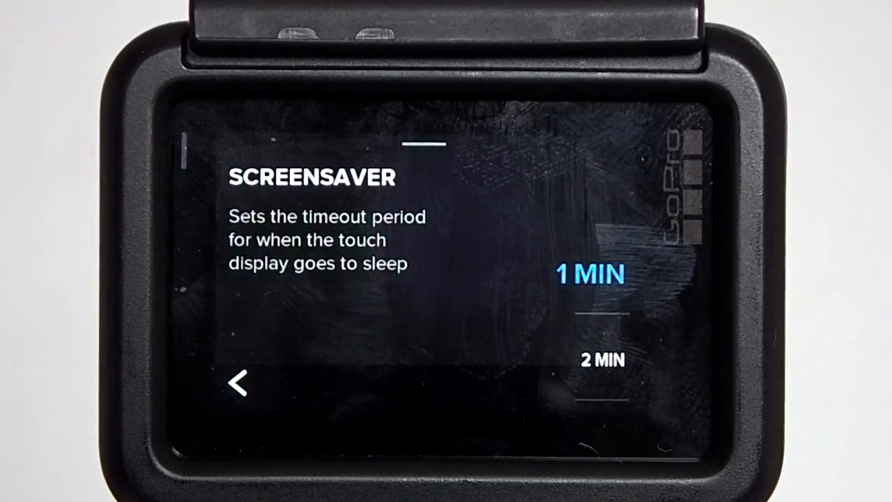
{"action": "left_click", "coordinate": [593, 273]}
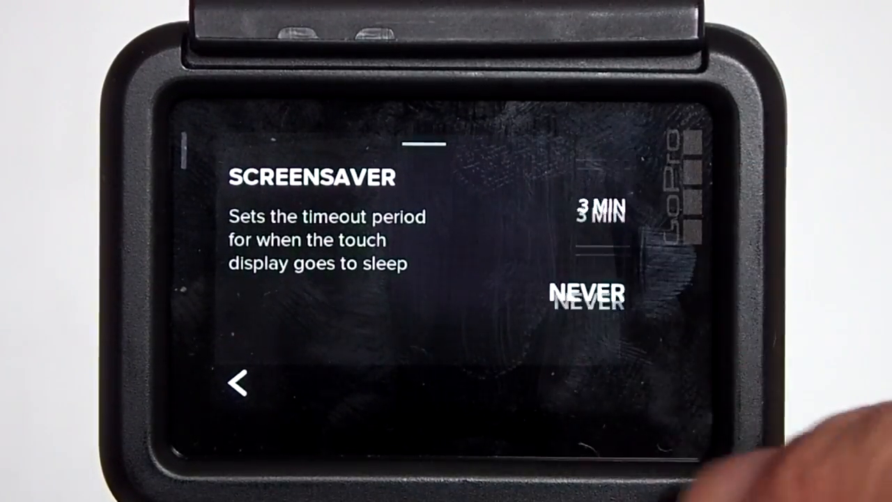
{"action": "left_click", "coordinate": [588, 293]}
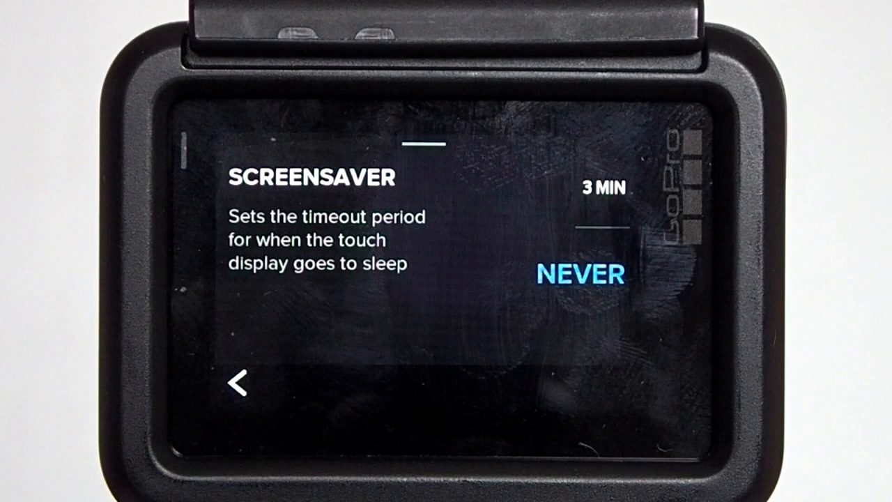
{"action": "left_click", "coordinate": [239, 384]}
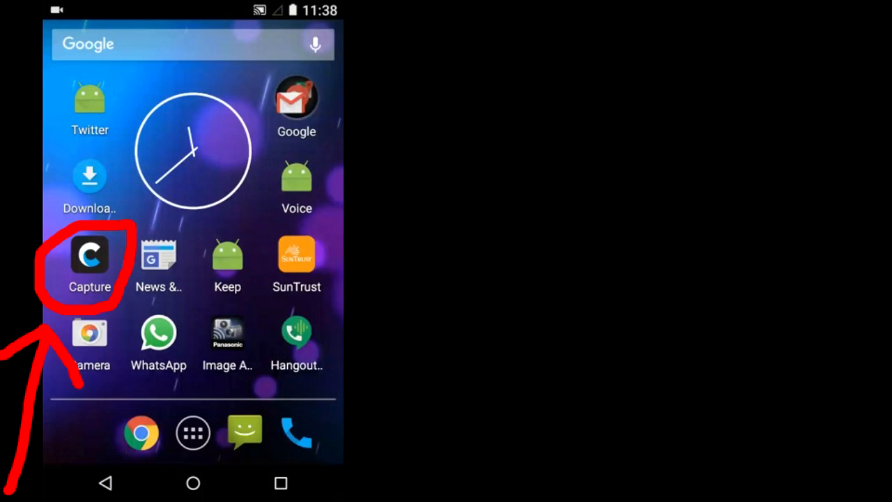
Launch Capture on the phone and start pairing the camera via Connect New Device > Capture App.
{"action": "left_click", "coordinate": [89, 254]}
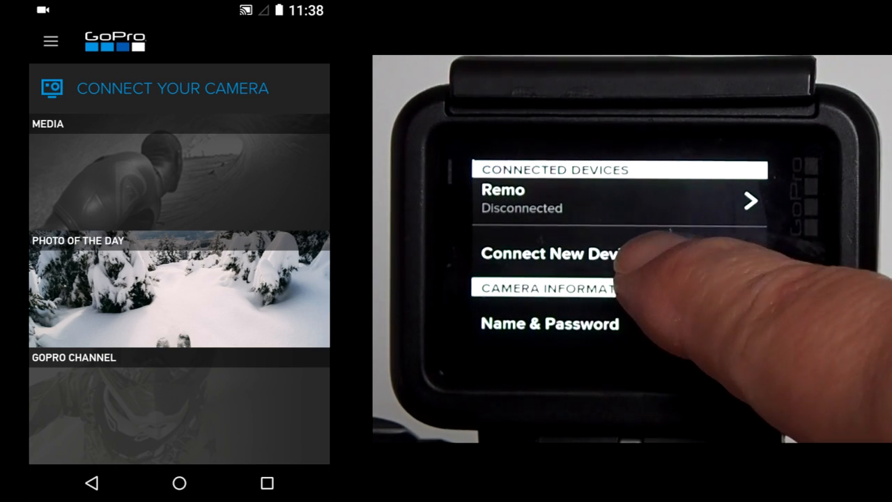
{"action": "left_click", "coordinate": [551, 254]}
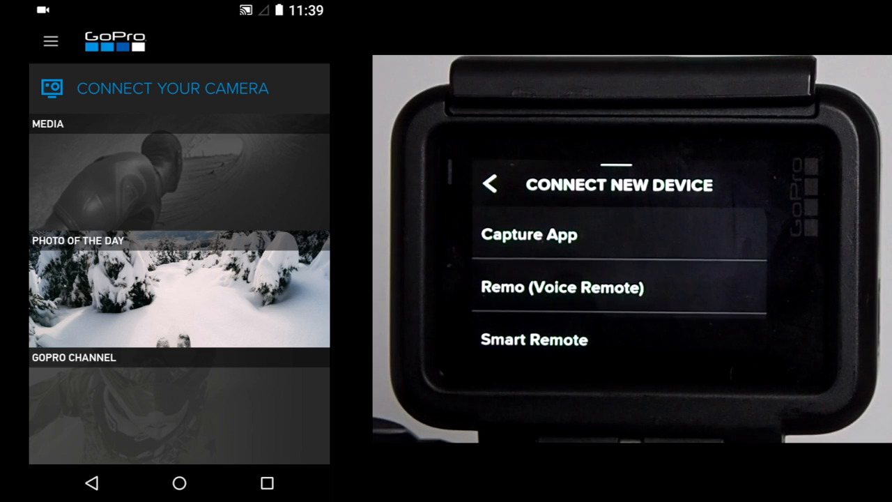
{"action": "left_click", "coordinate": [530, 234]}
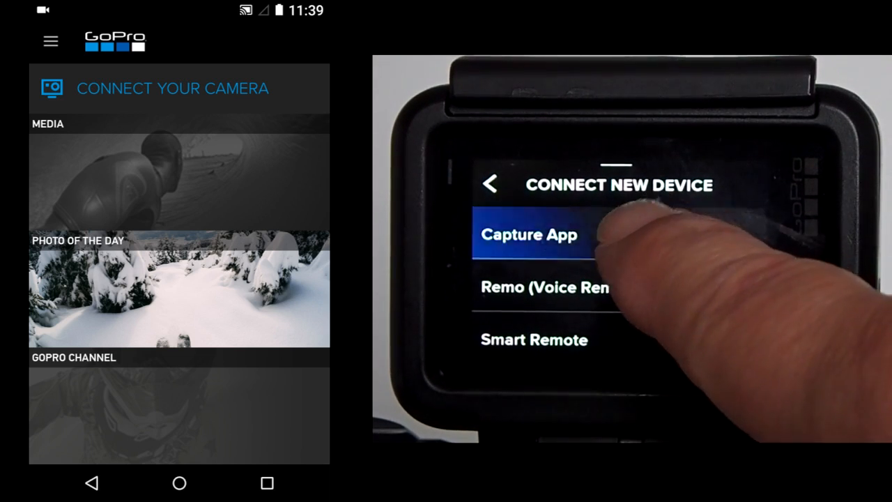
{"action": "left_click", "coordinate": [529, 234]}
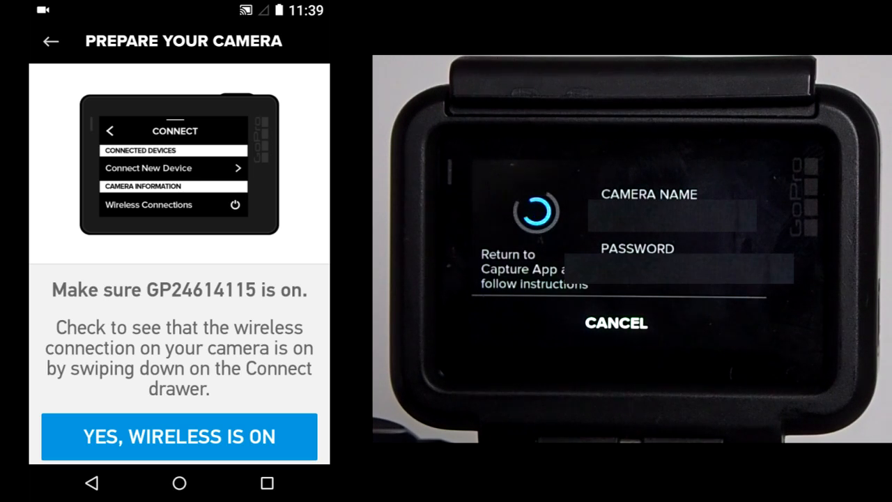
Confirm wireless is on so the camera pairs and the HERO5 Black v01.57 update is offered.
{"action": "left_click", "coordinate": [178, 438]}
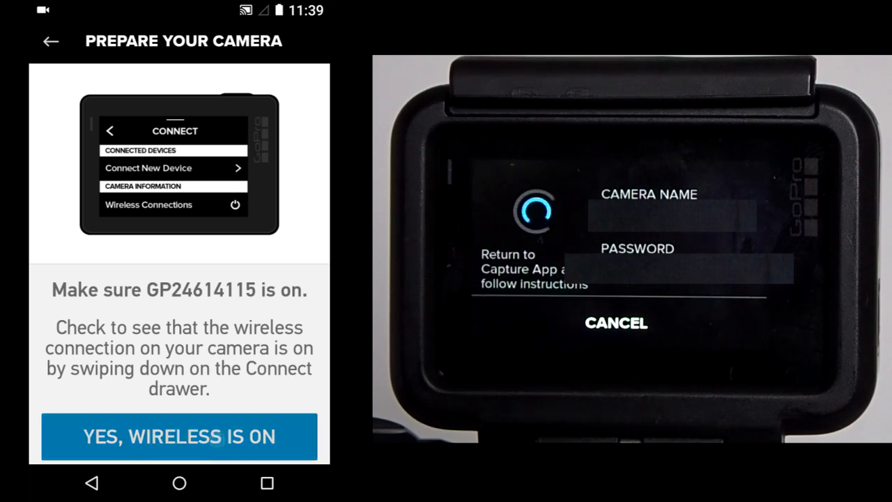
{"action": "left_click", "coordinate": [179, 438]}
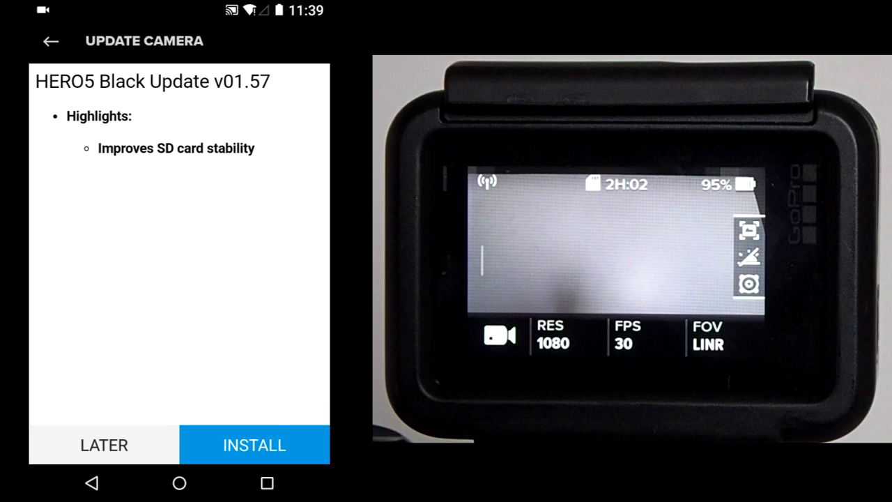
Begin installing the v01.57 firmware update, reaching the firmware license agreement.
{"action": "left_click", "coordinate": [253, 445]}
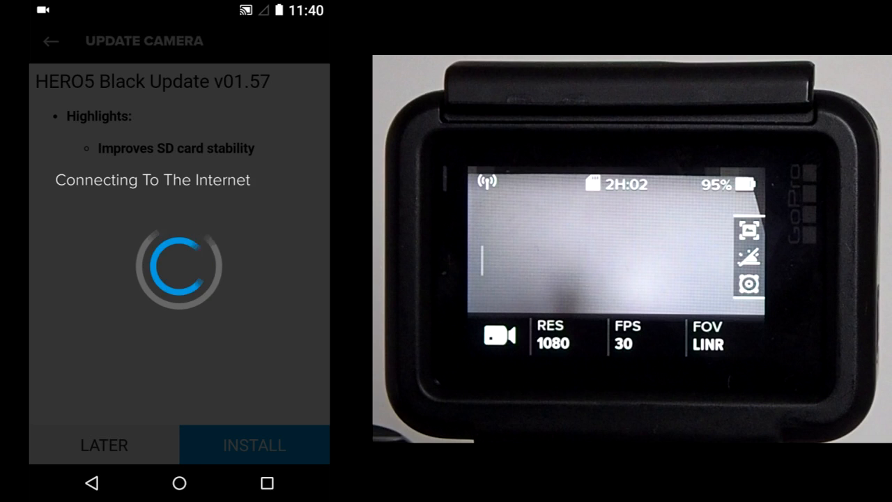
{"action": "left_click", "coordinate": [254, 444]}
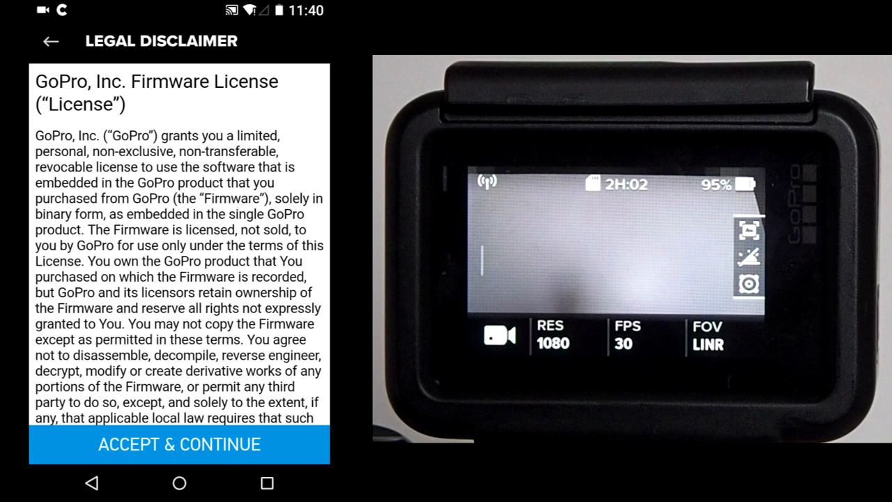
Accept the firmware license and let the update run until it reports success.
{"action": "left_click", "coordinate": [178, 445]}
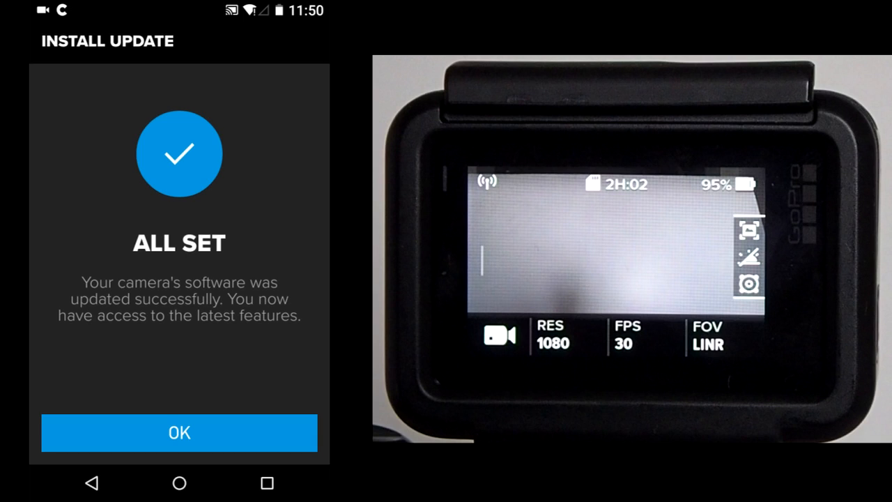
Dismiss the All Set confirmation to show the live 1080/30 camera preview.
{"action": "left_click", "coordinate": [178, 433]}
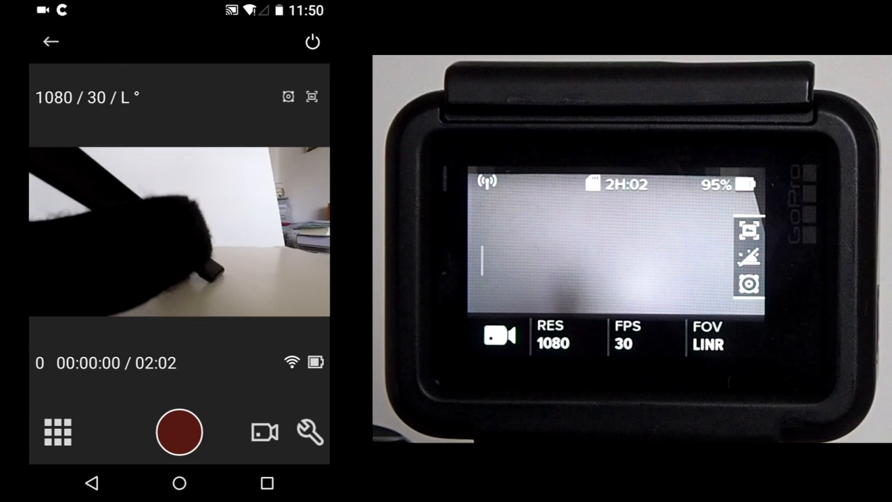